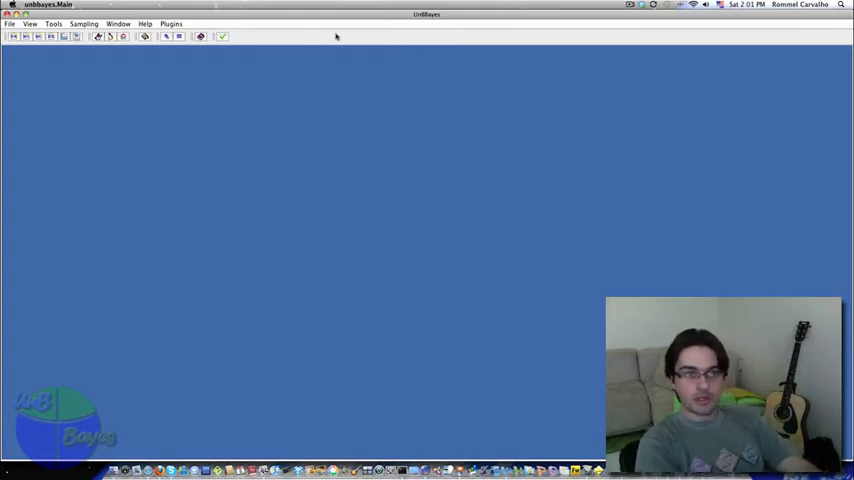
{"action": "mouse_move", "coordinate": [324, 36]}
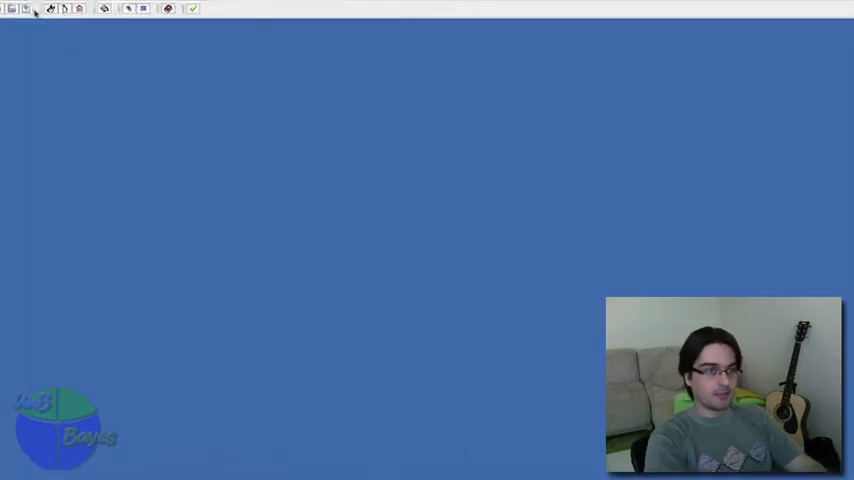
- Load the AirID_2009 rnc xml file as a Probabilistic Network via the plugin conflict dialog
{"action": "left_click", "coordinate": [24, 8]}
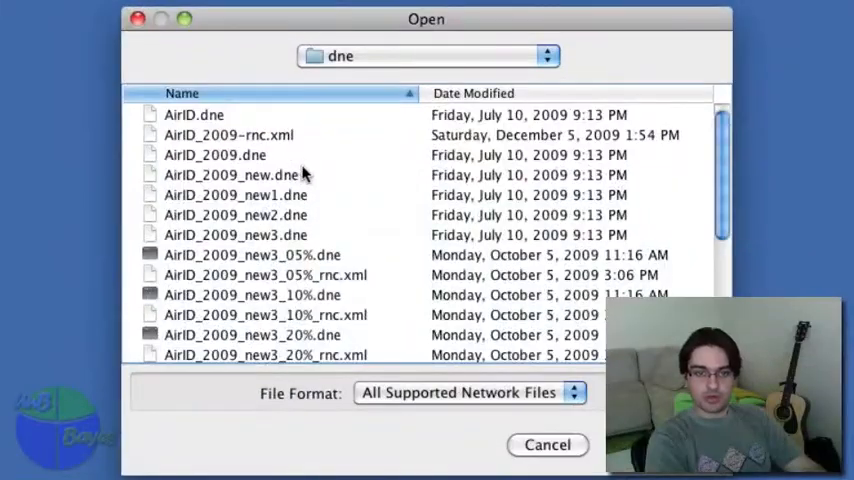
{"action": "left_click", "coordinate": [424, 56]}
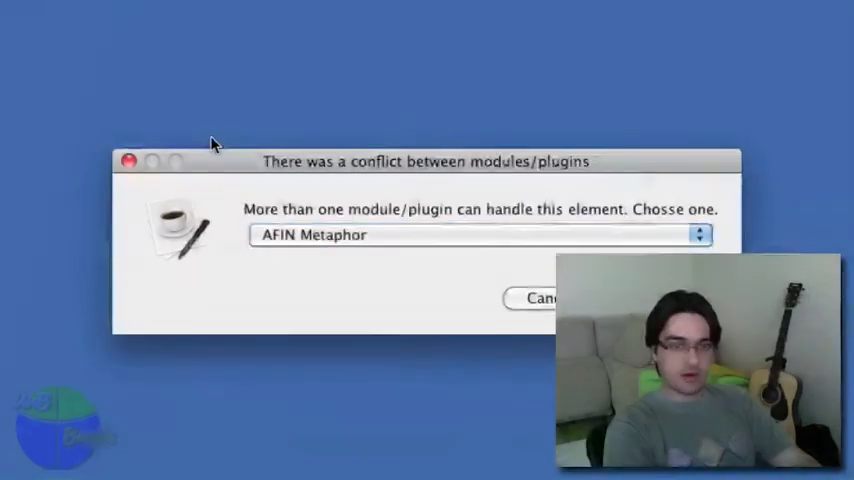
{"action": "left_click", "coordinate": [474, 234]}
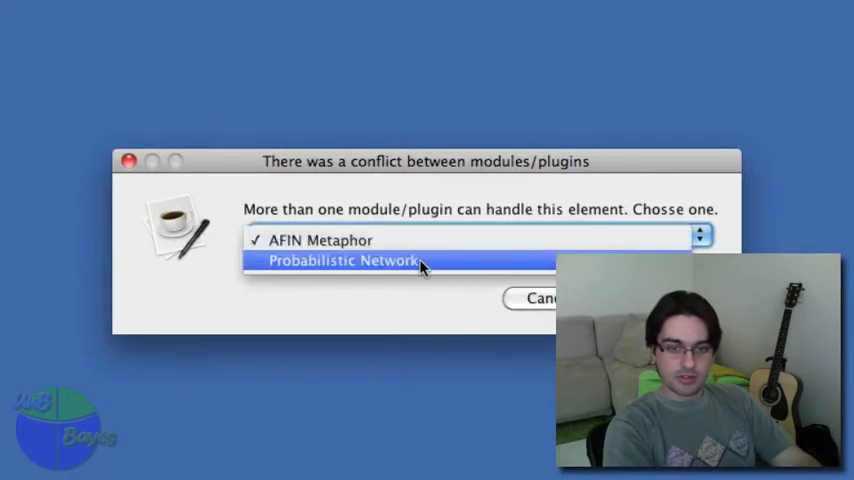
{"action": "left_click", "coordinate": [344, 260]}
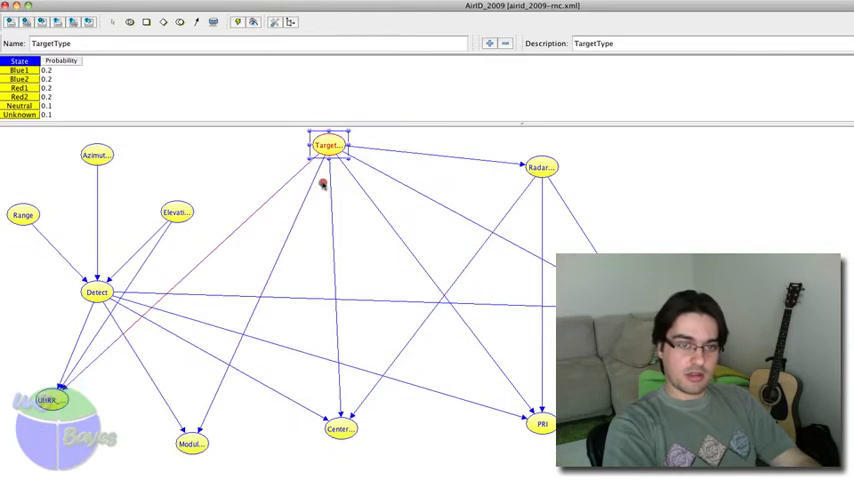
- Show full node labels, then view the PRF and TargetType probability tables
{"action": "right_click", "coordinate": [328, 144]}
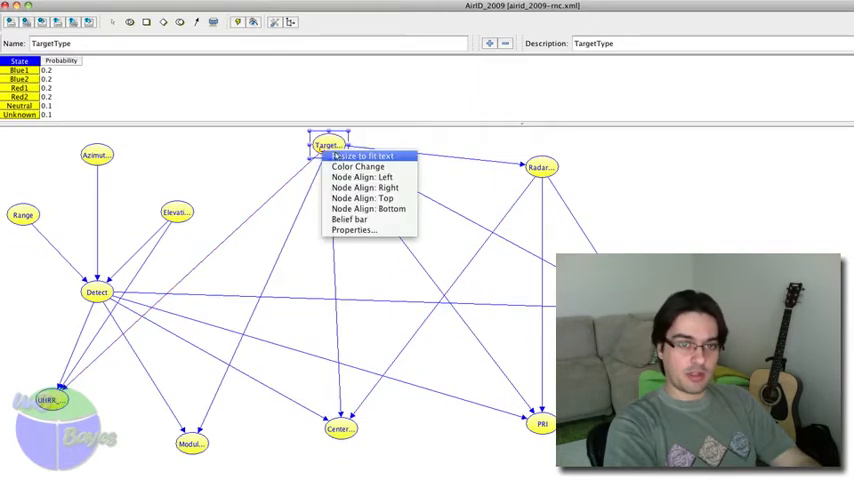
{"action": "left_click", "coordinate": [368, 156]}
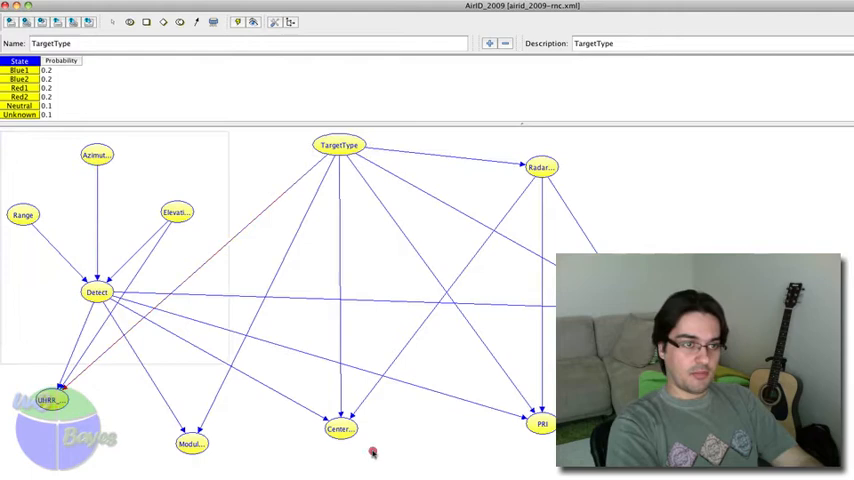
{"action": "left_click", "coordinate": [340, 144]}
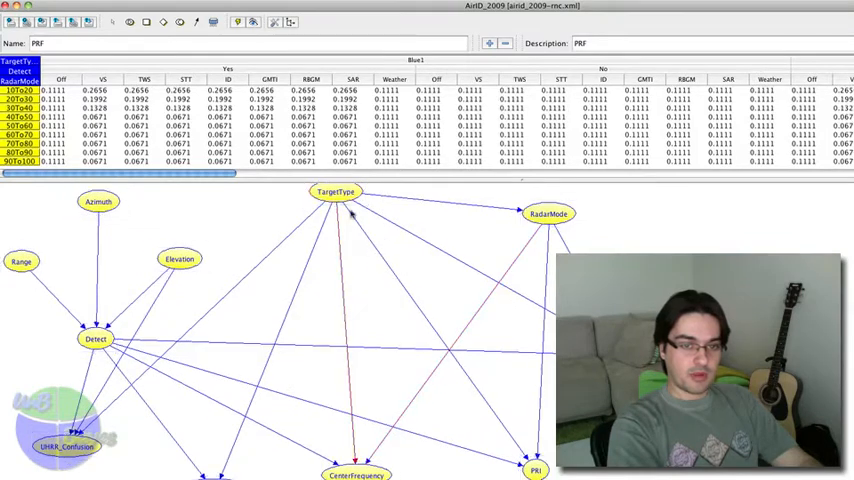
{"action": "left_click", "coordinate": [336, 192]}
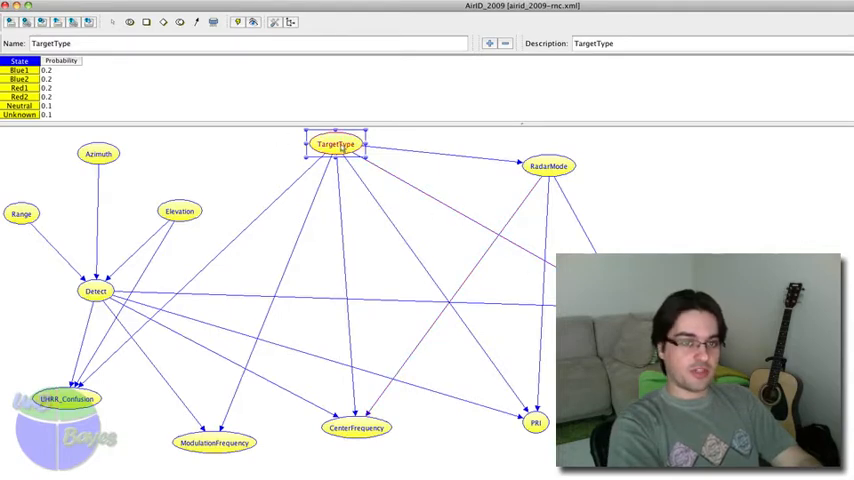
- Display the PRF node's conditional probability table
{"action": "left_click", "coordinate": [336, 144]}
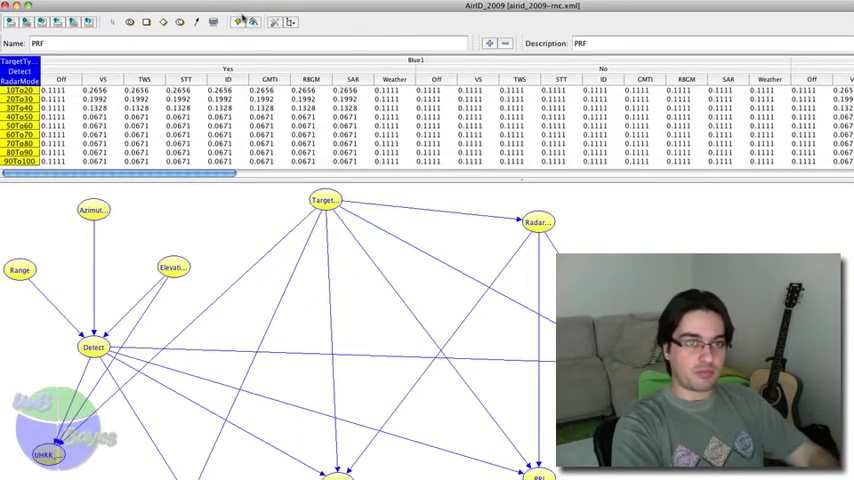
{"action": "mouse_move", "coordinate": [256, 22]}
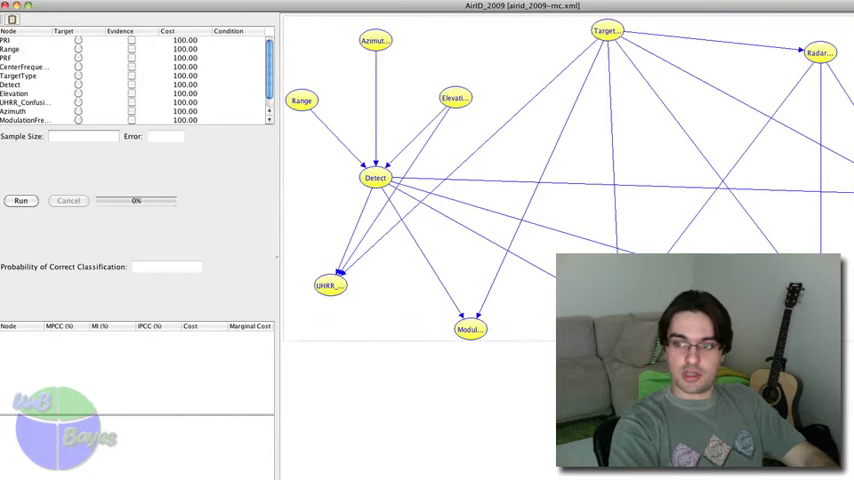
- Bring up the Evaluation plugin's cost-of-test panel from the Plugins menu
{"action": "right_click", "coordinate": [604, 30]}
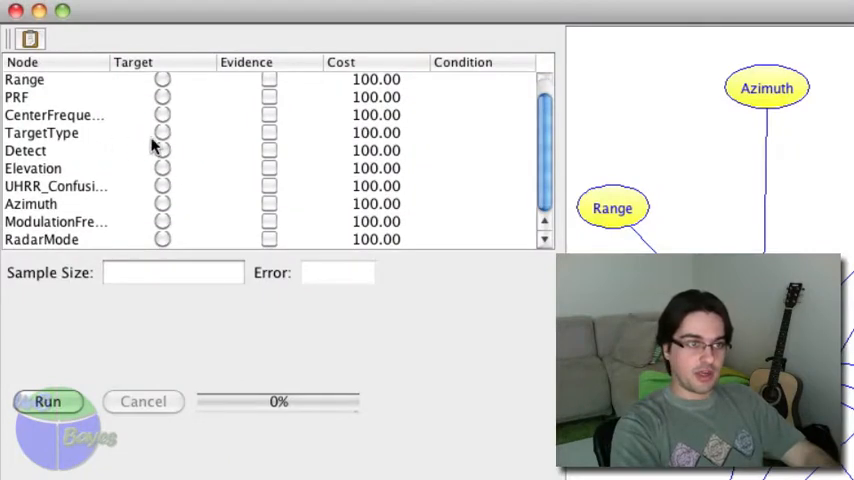
- Make TargetType the target node and mark UHRR_Confusion as evidence
{"action": "left_click", "coordinate": [40, 152]}
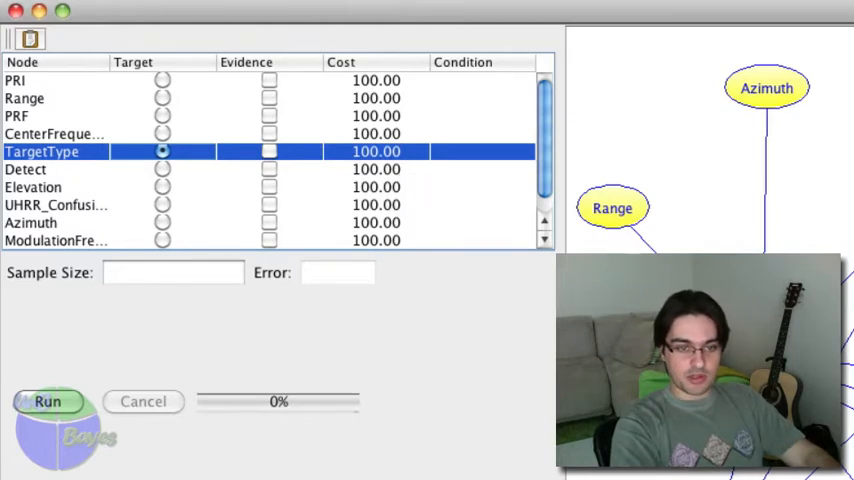
{"action": "mouse_move", "coordinate": [200, 104]}
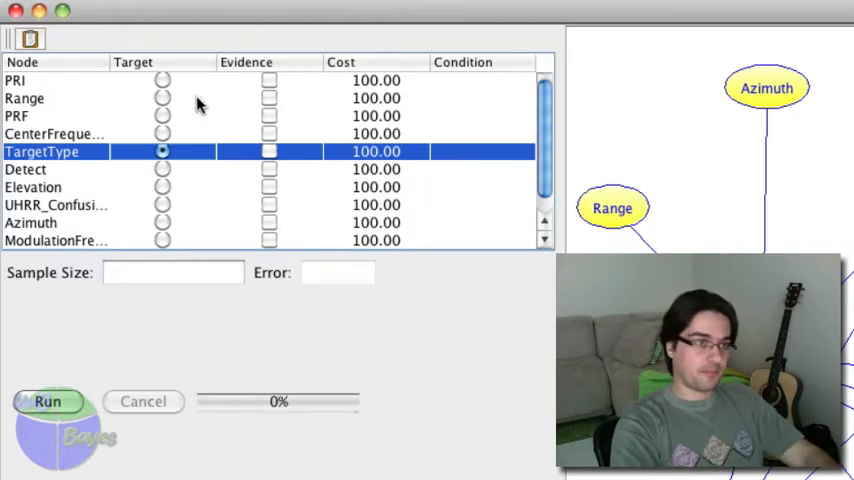
{"action": "scroll", "scroll_direction": "down", "scroll_amount": 3}
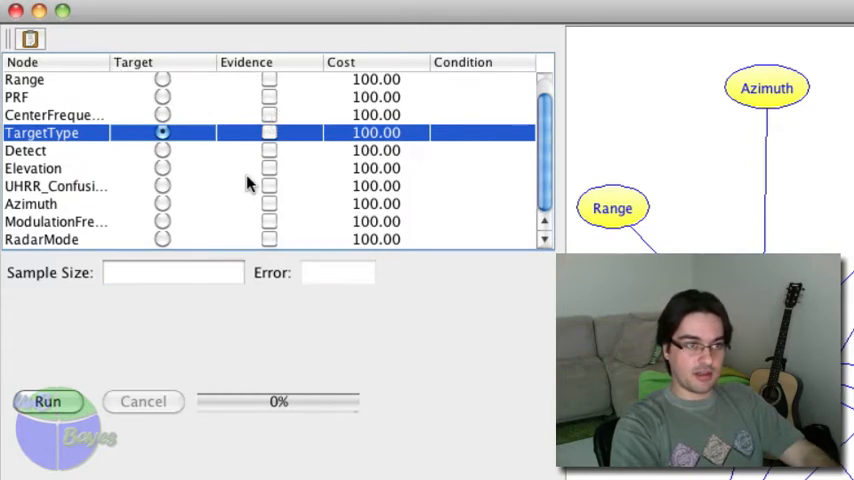
{"action": "left_click", "coordinate": [268, 186]}
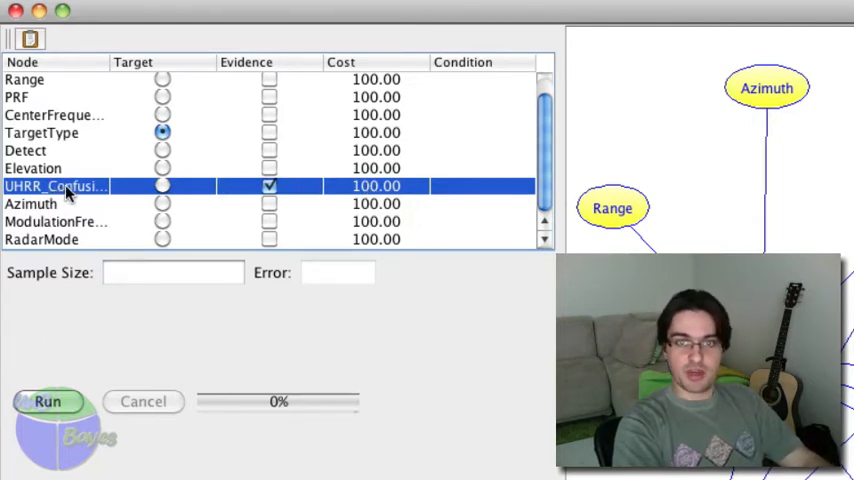
{"action": "mouse_move", "coordinate": [210, 196]}
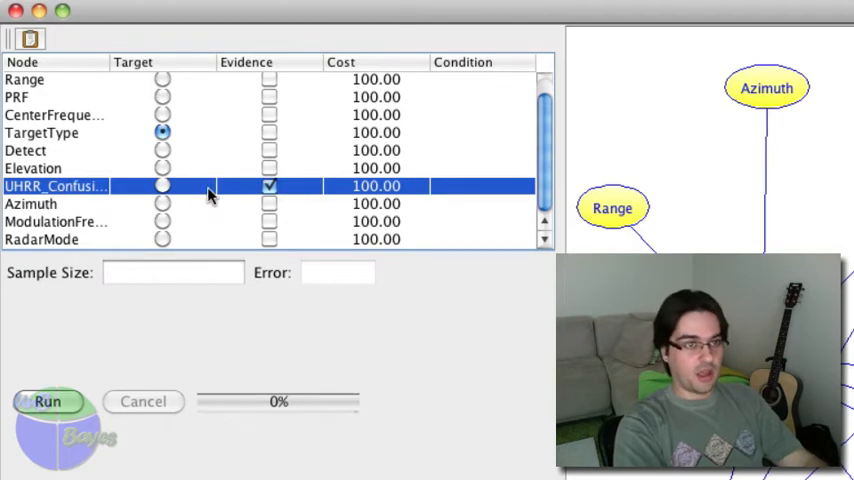
{"action": "mouse_move", "coordinate": [100, 228]}
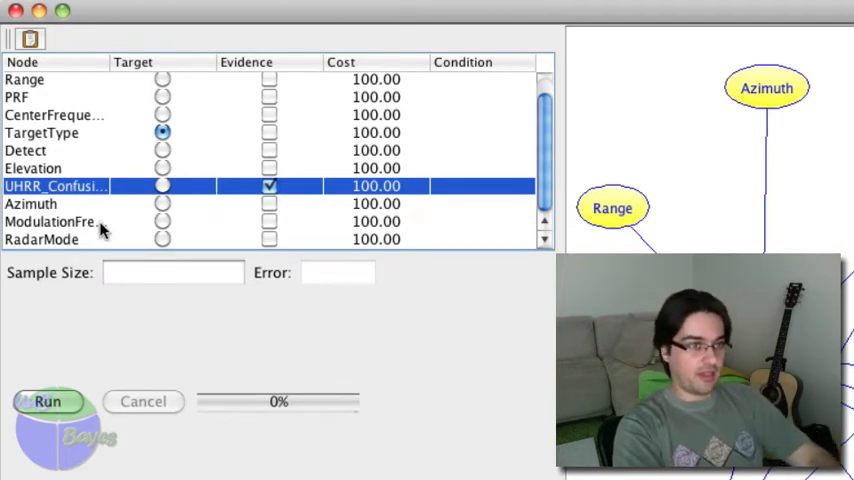
- Set the sample size to 100,000, run the evaluation, and bring up Detect's condition choices
{"action": "left_click", "coordinate": [172, 272]}
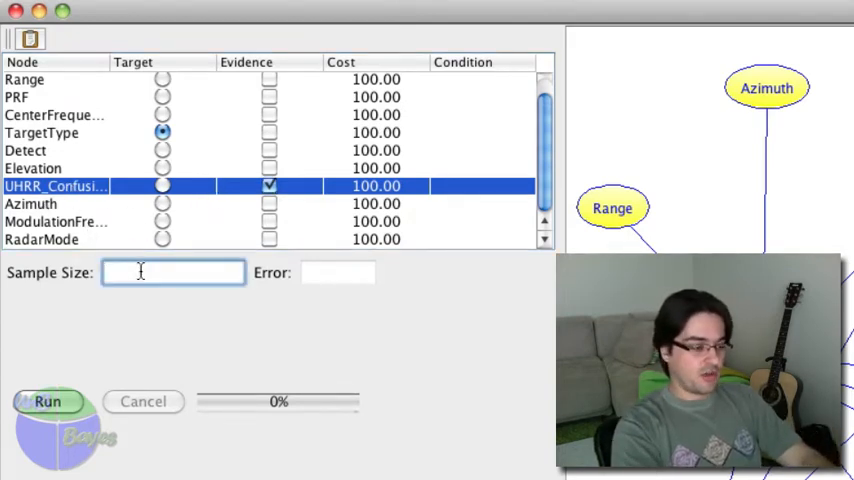
{"action": "type", "text": "10000"}
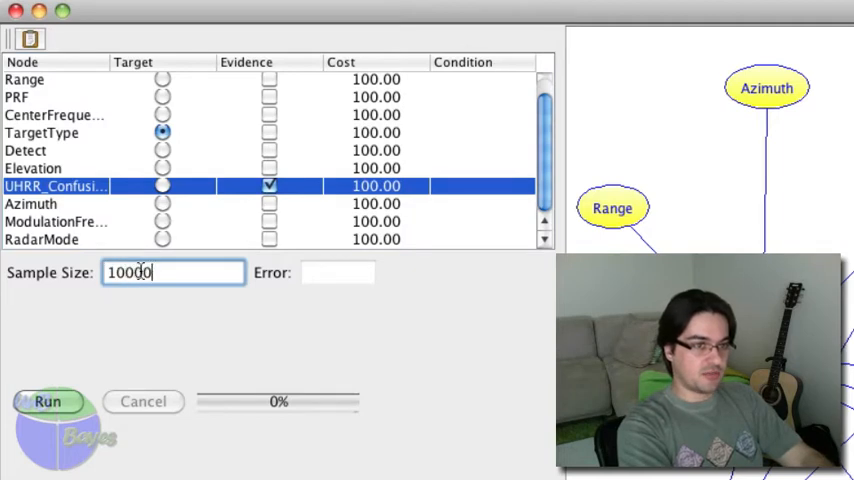
{"action": "type", "text": "100,000"}
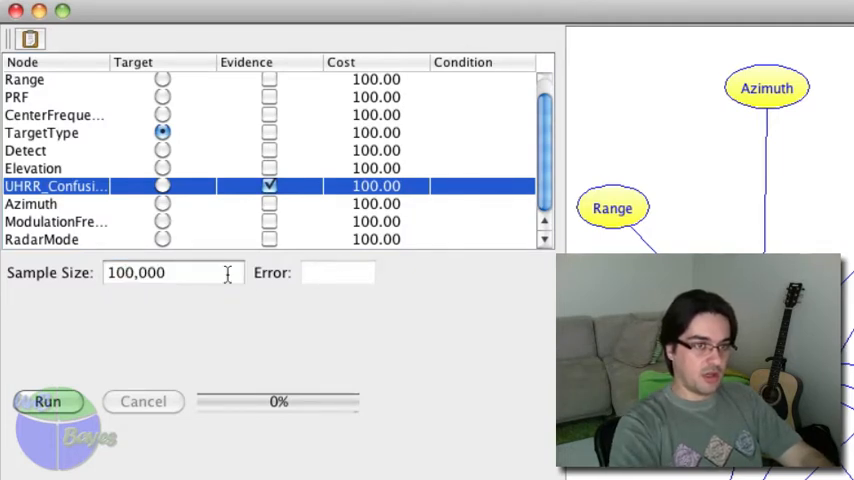
{"action": "left_click", "coordinate": [48, 400]}
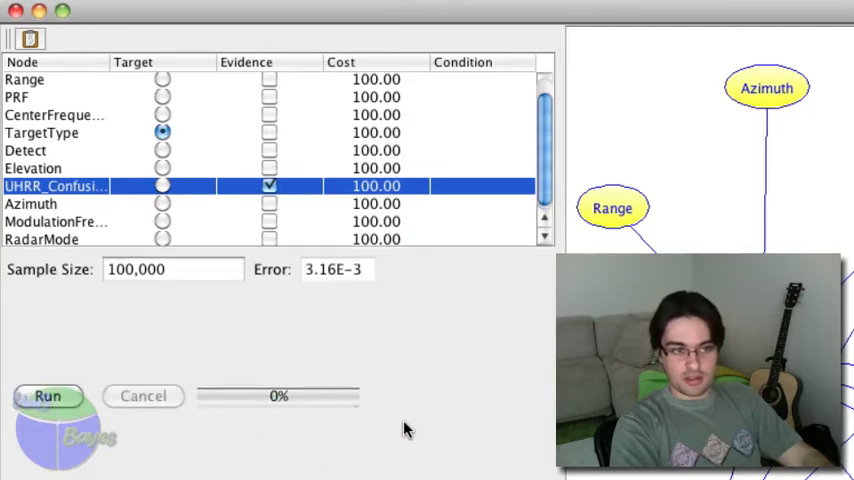
{"action": "left_click", "coordinate": [48, 396]}
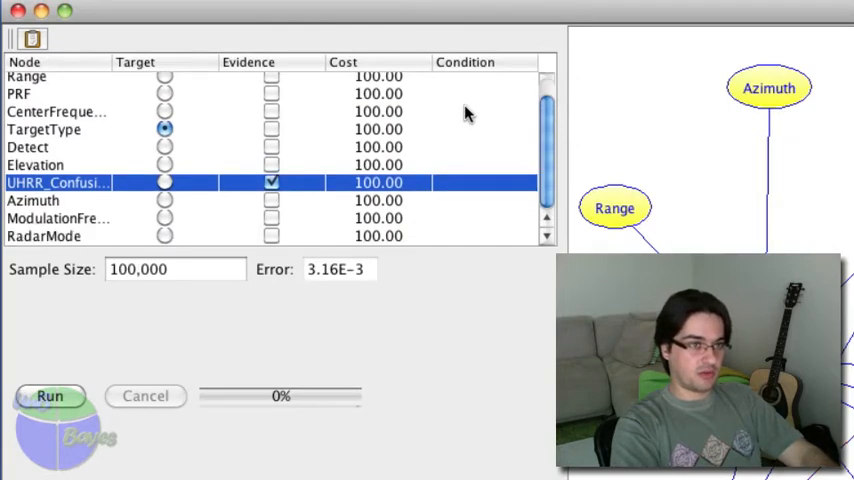
{"action": "left_click", "coordinate": [470, 168]}
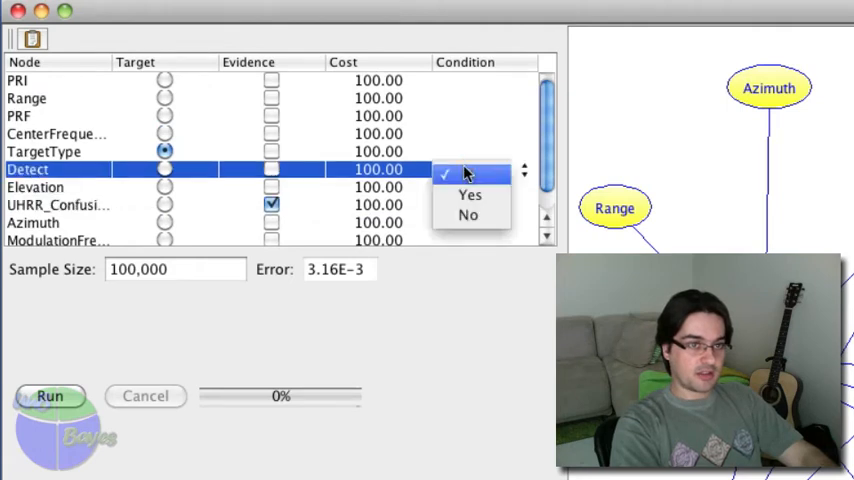
- Condition the evaluation on Detect being Yes
{"action": "left_click", "coordinate": [470, 196]}
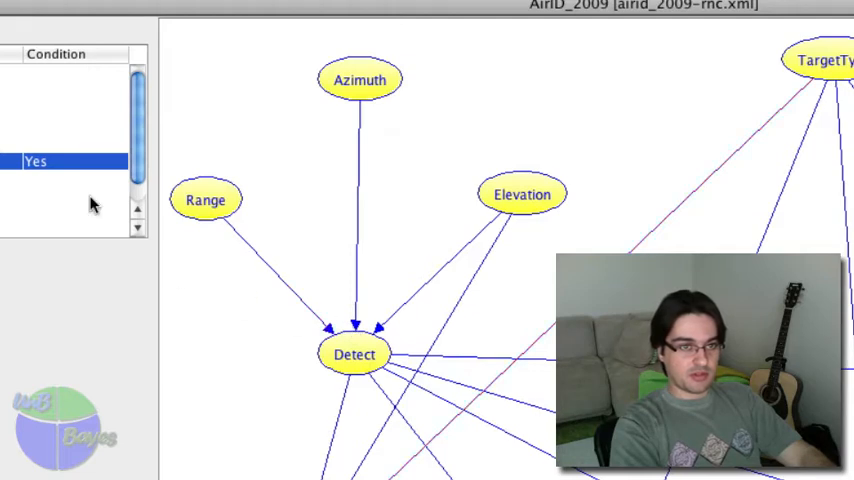
{"action": "mouse_move", "coordinate": [140, 136]}
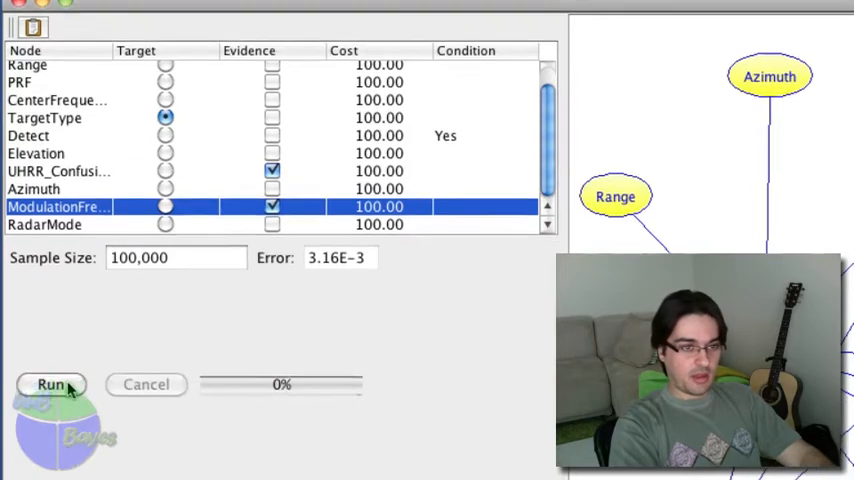
- Run the evaluation, yielding a 29.98% probability of correct classification
{"action": "left_click", "coordinate": [52, 384]}
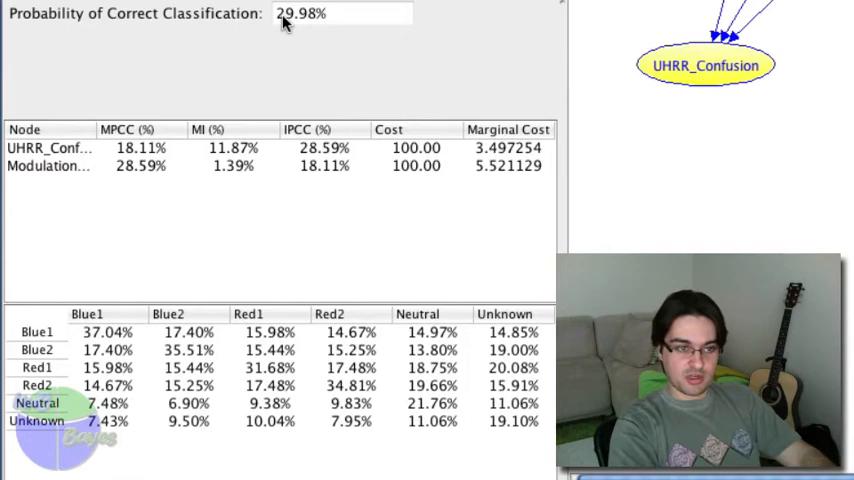
{"action": "mouse_move", "coordinate": [304, 20]}
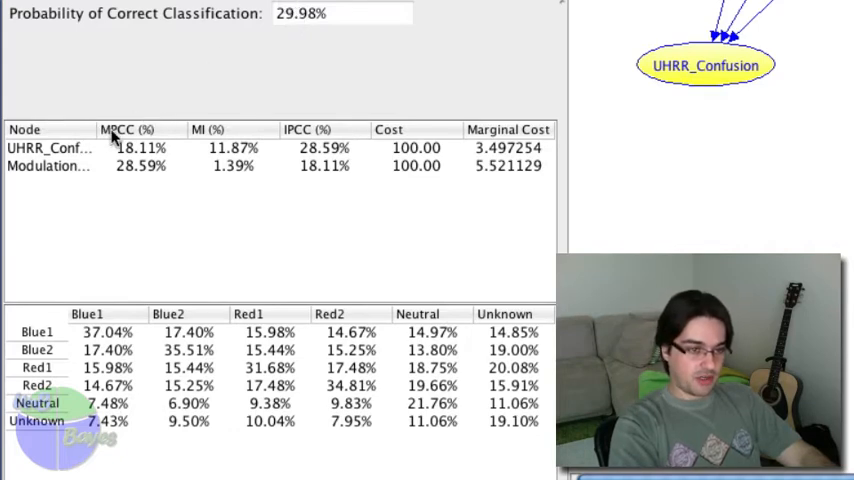
{"action": "mouse_move", "coordinate": [140, 152]}
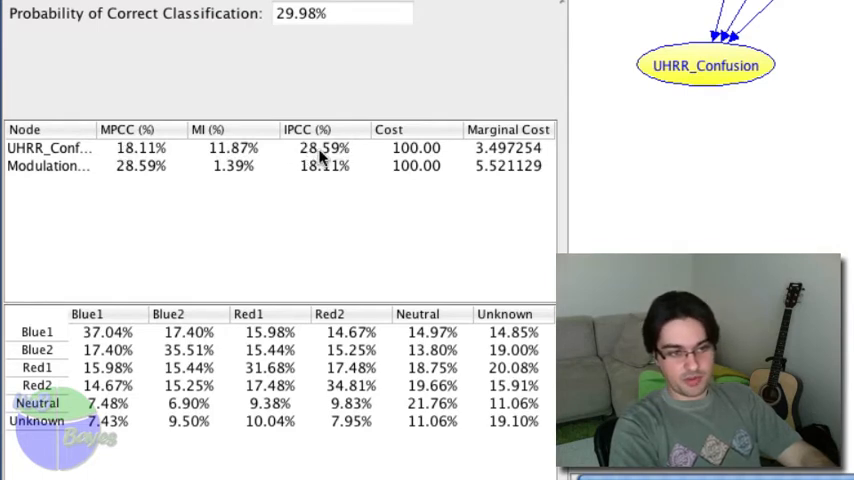
{"action": "mouse_move", "coordinate": [310, 176]}
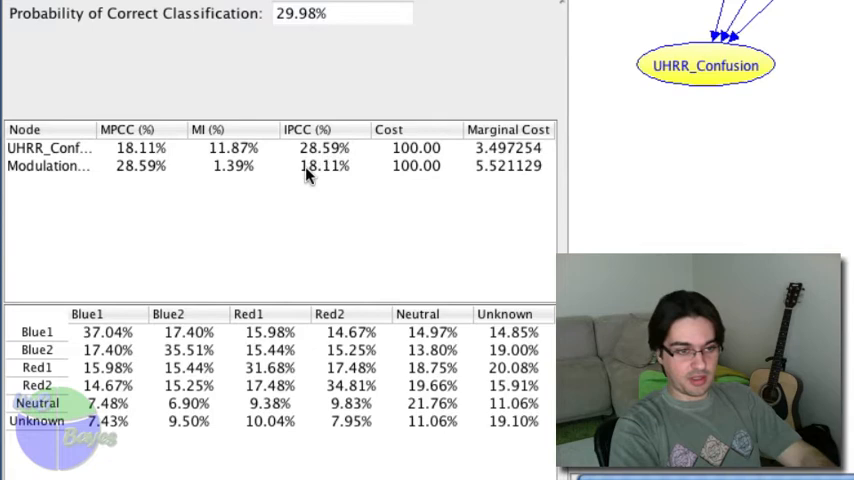
{"action": "mouse_move", "coordinate": [322, 176]}
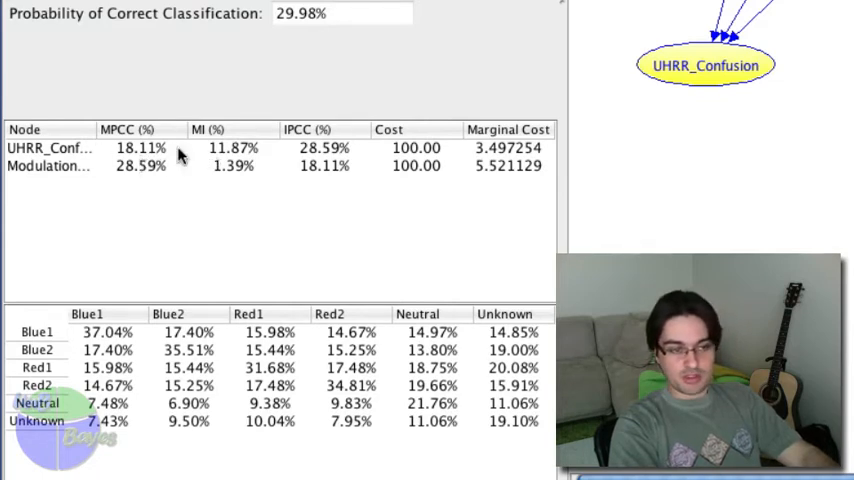
{"action": "mouse_move", "coordinate": [208, 132]}
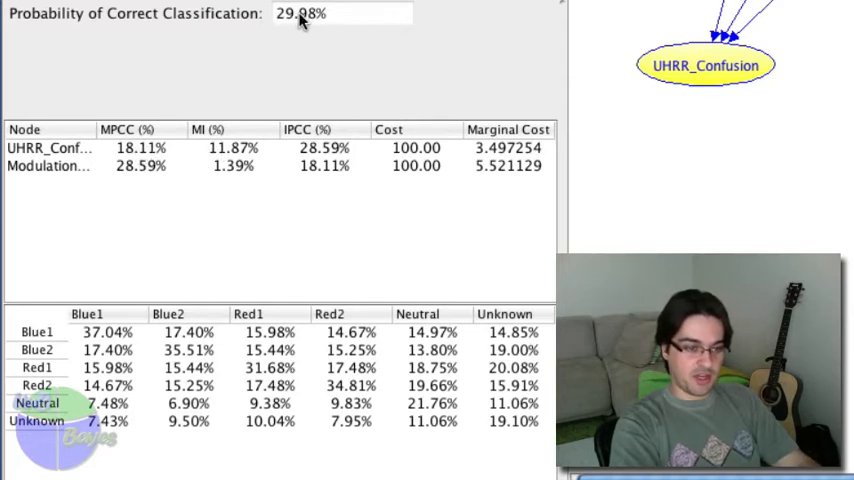
{"action": "mouse_move", "coordinate": [110, 338]}
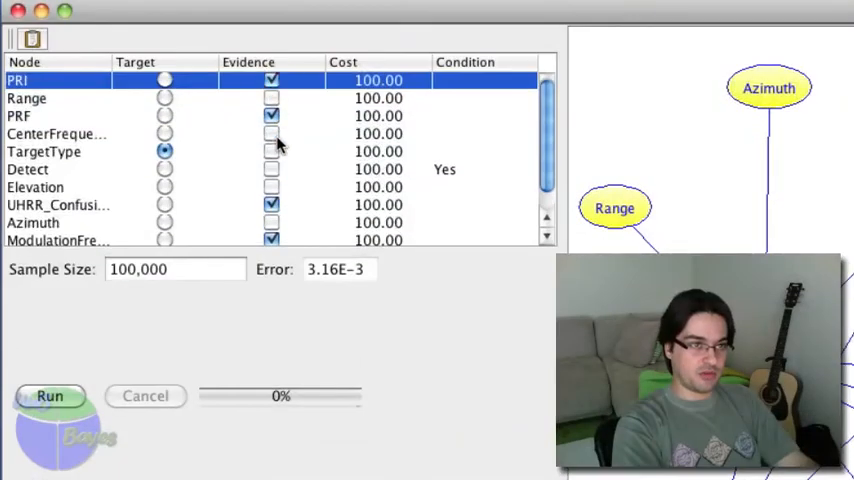
- Add CenterFrequency as evidence and rerun the evaluation, reaching 69.97% correct classification
{"action": "left_click", "coordinate": [272, 116]}
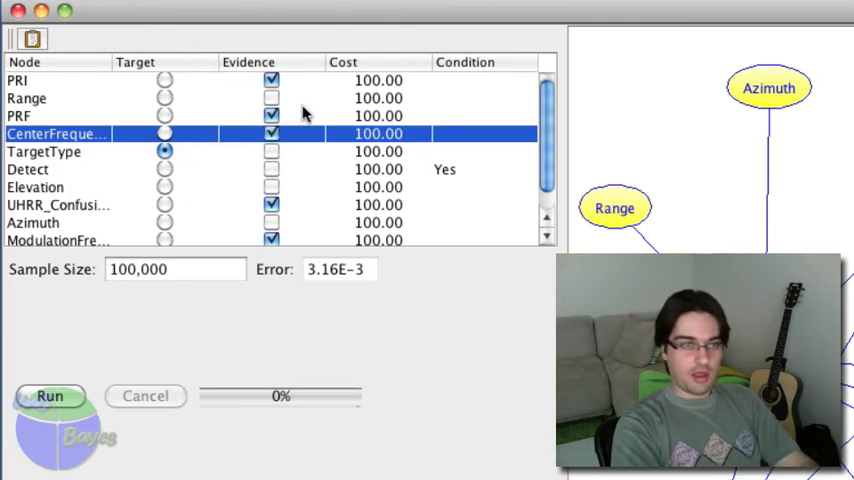
{"action": "left_click", "coordinate": [48, 396]}
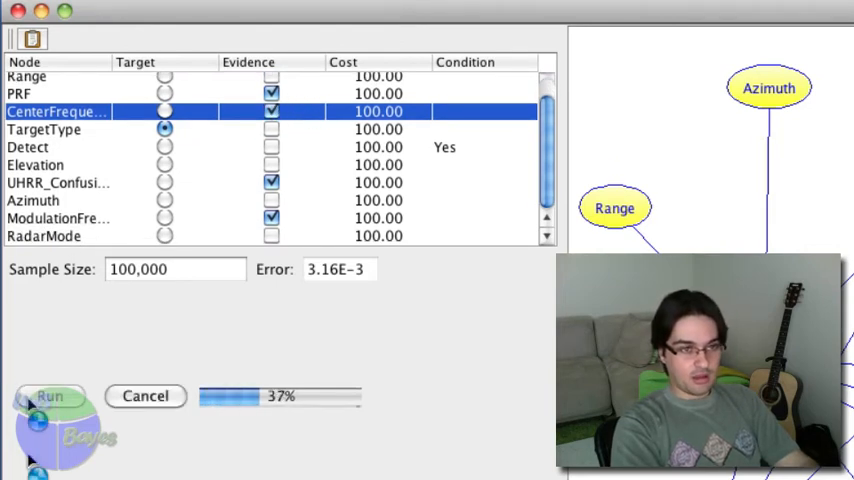
{"action": "left_click", "coordinate": [146, 396]}
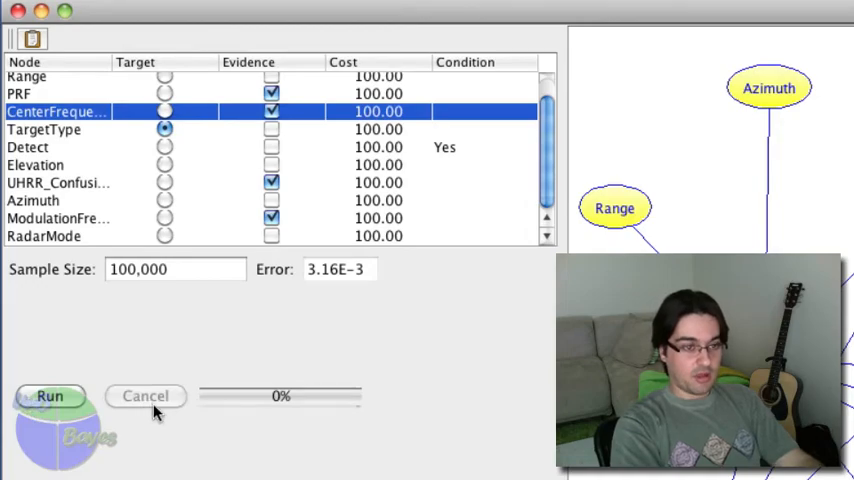
{"action": "left_click", "coordinate": [48, 396]}
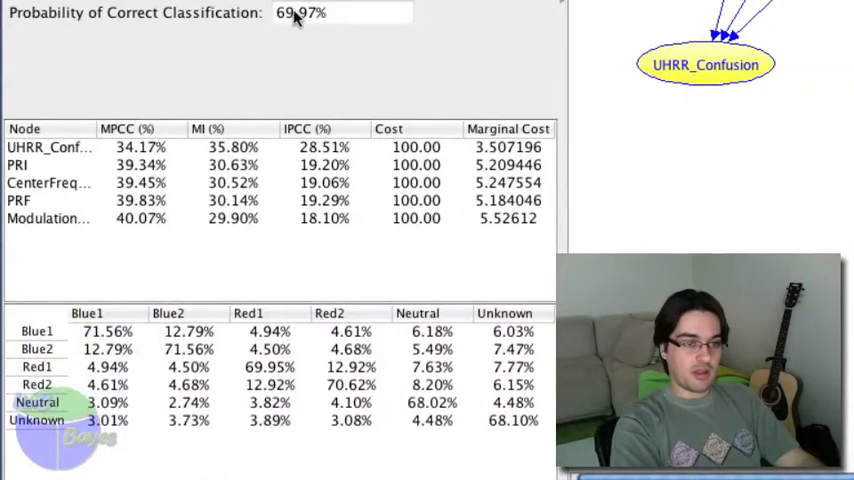
{"action": "mouse_move", "coordinate": [294, 22]}
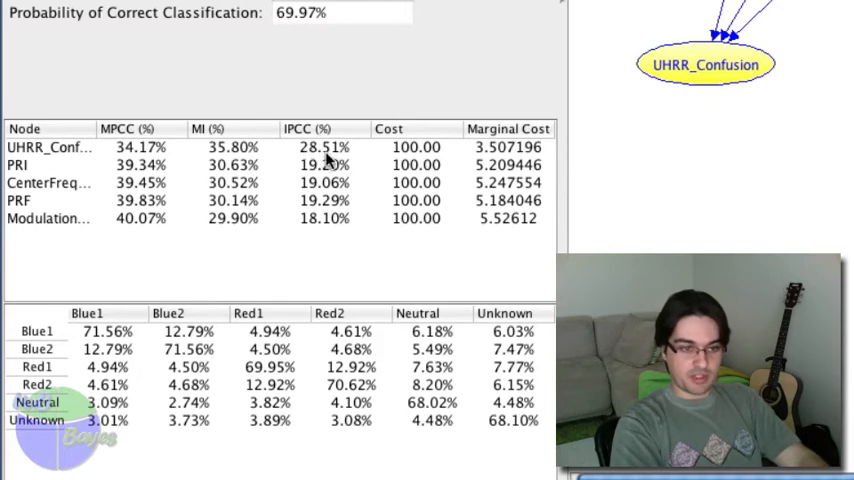
{"action": "mouse_move", "coordinate": [320, 172]}
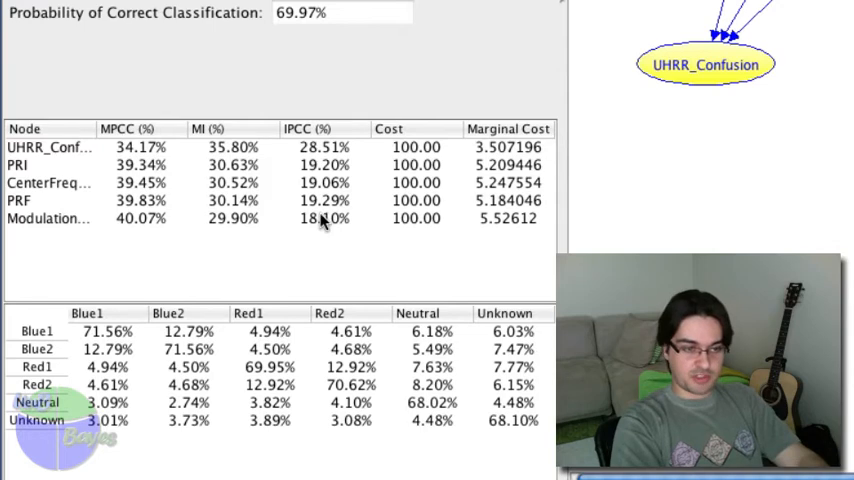
{"action": "mouse_move", "coordinate": [204, 156]}
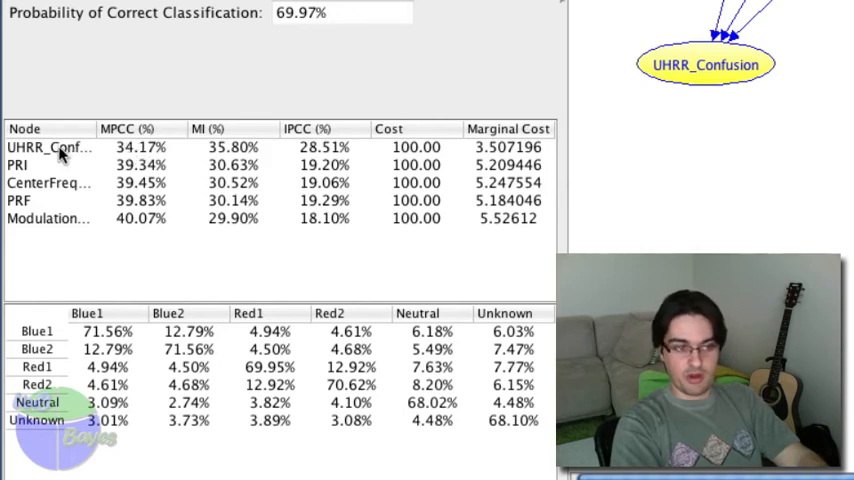
{"action": "mouse_move", "coordinate": [130, 150]}
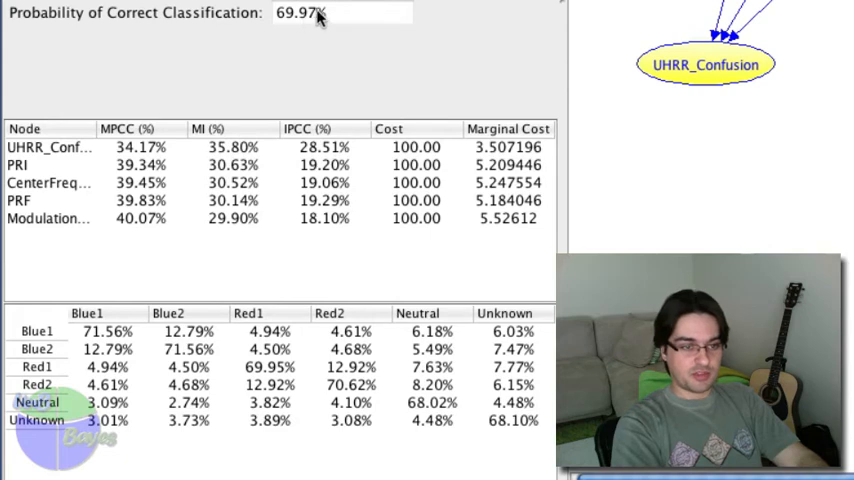
{"action": "mouse_move", "coordinate": [320, 132]}
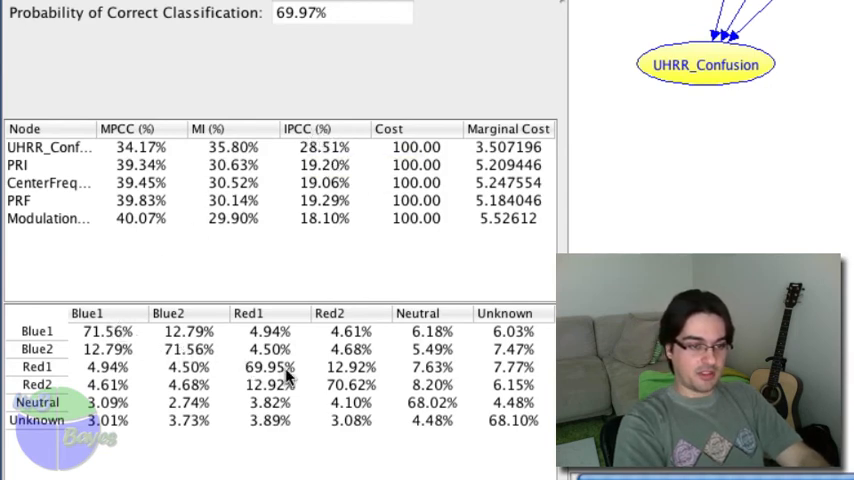
{"action": "mouse_move", "coordinate": [460, 418]}
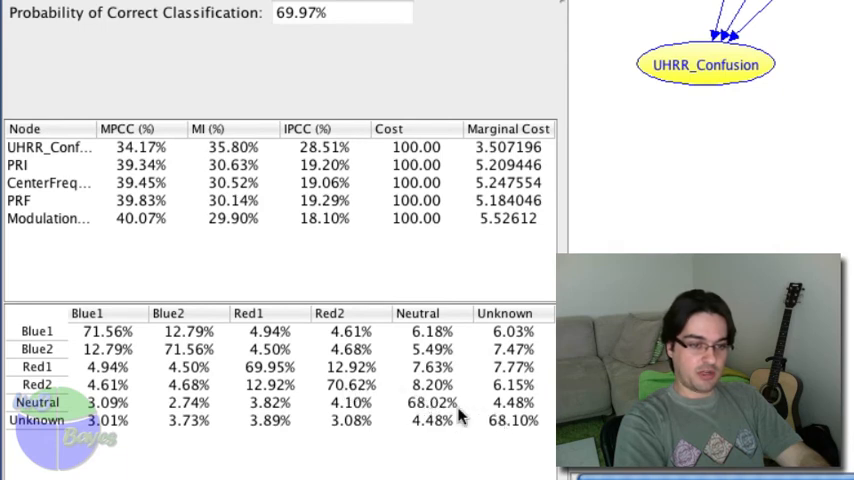